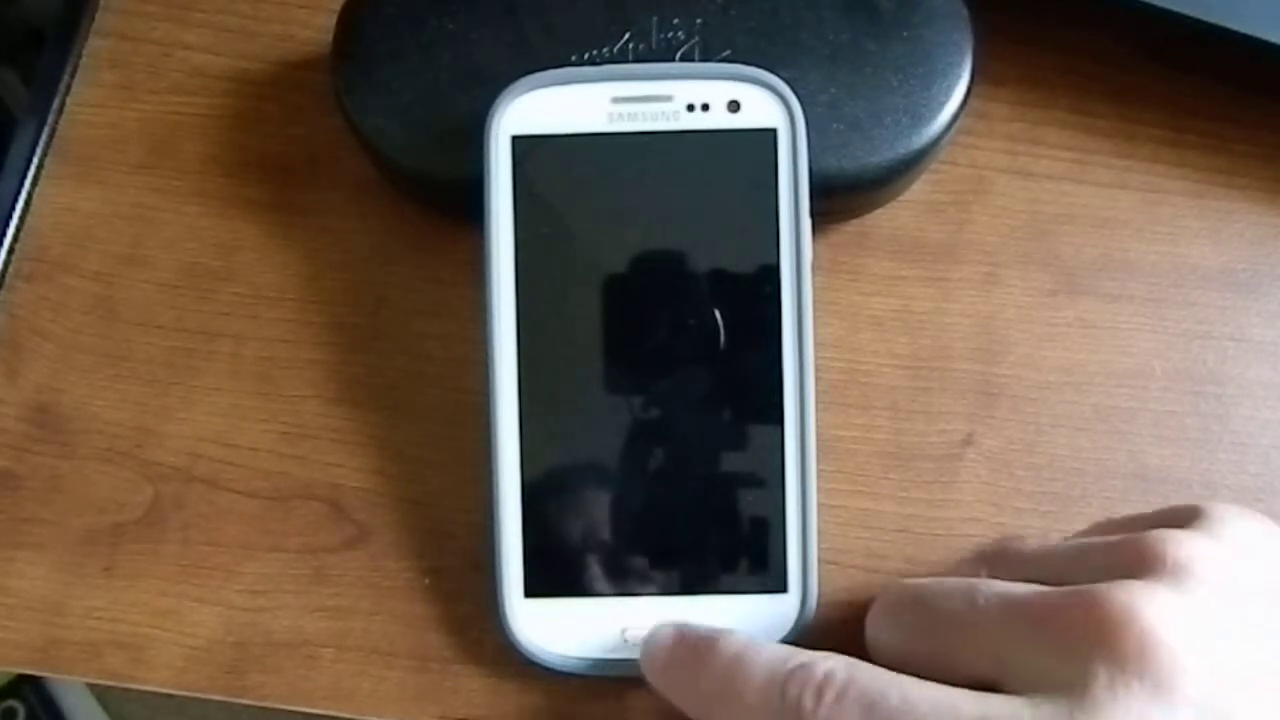
# - Wake the Galaxy S3 and reach the launcher's Apps drawer
pyautogui.click(632, 636)
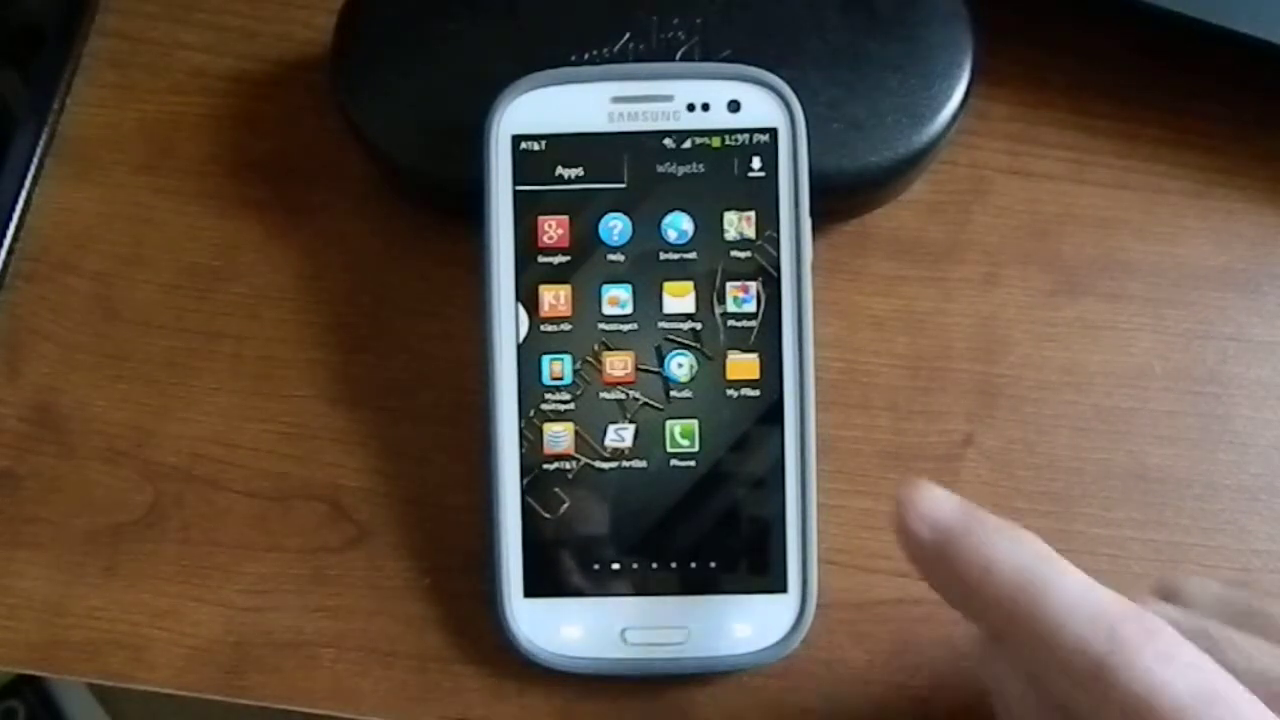
# - Launch My Files at the storage root showing SD memory card and device storage
pyautogui.click(740, 376)
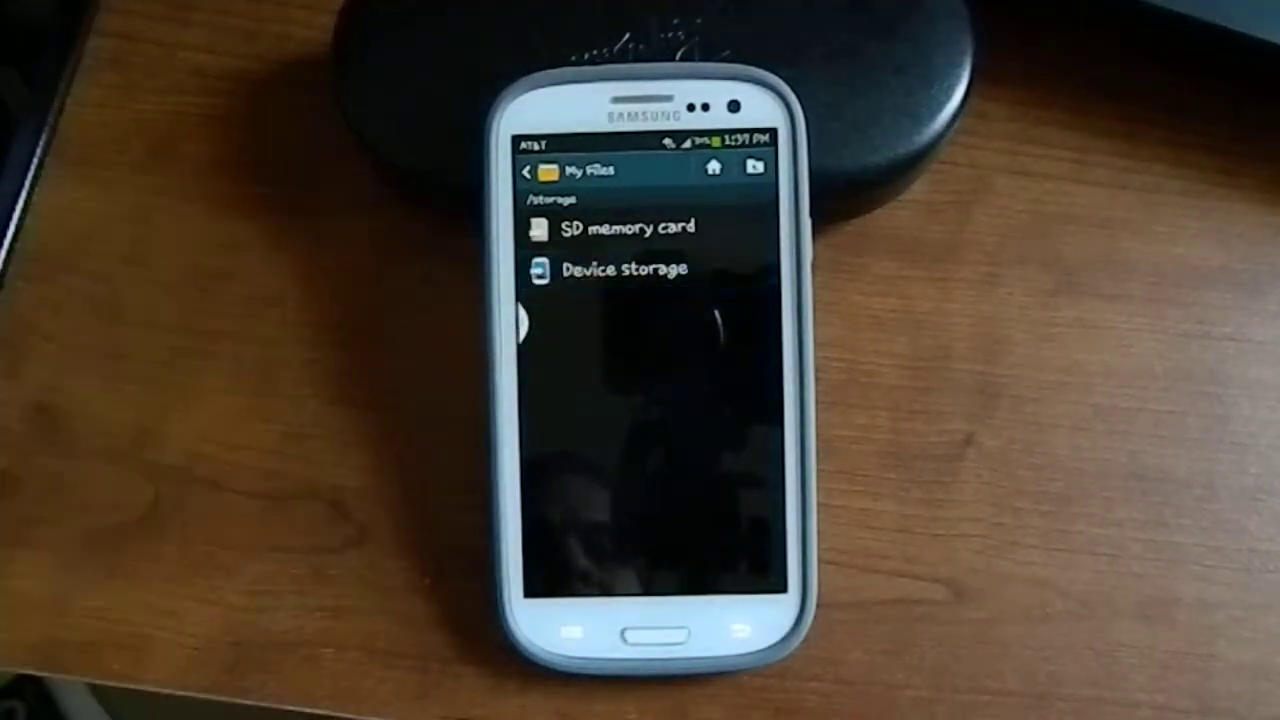
# - Browse into Device storage > SimpleMP3 and scroll through its MP3 song files
pyautogui.click(624, 268)
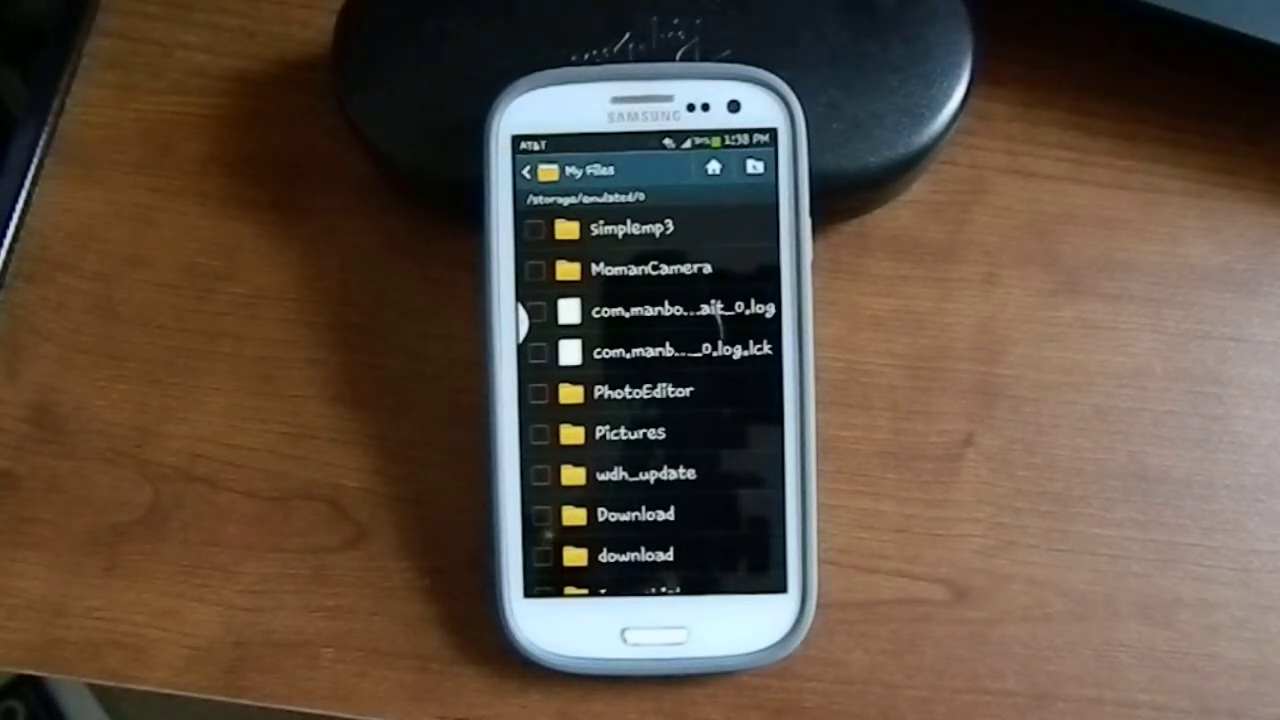
pyautogui.click(632, 228)
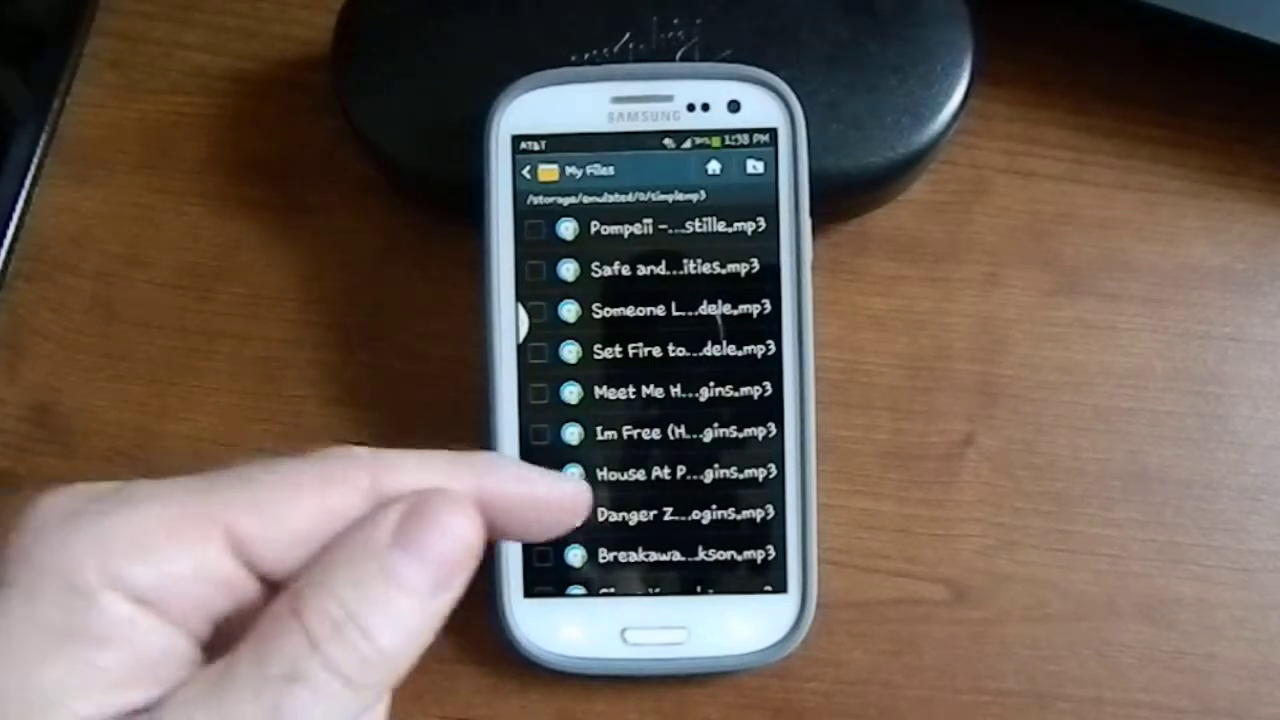
pyautogui.scroll(-3)
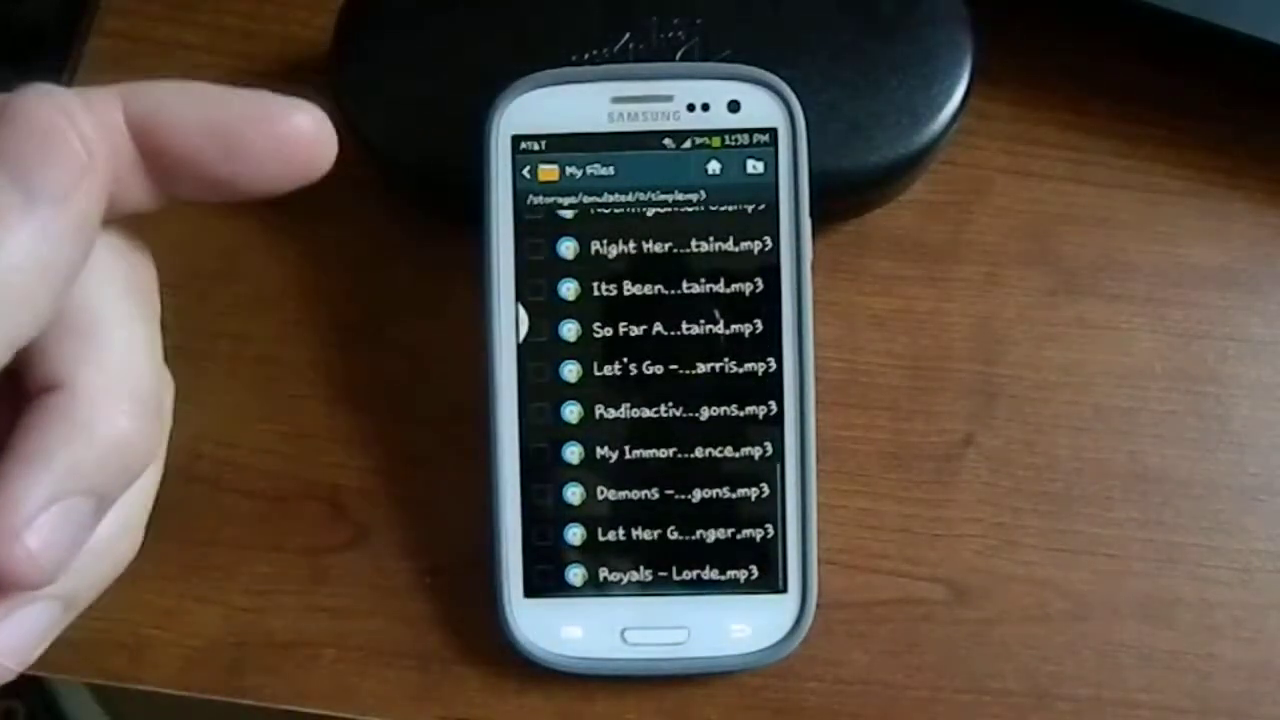
pyautogui.scroll(-3)
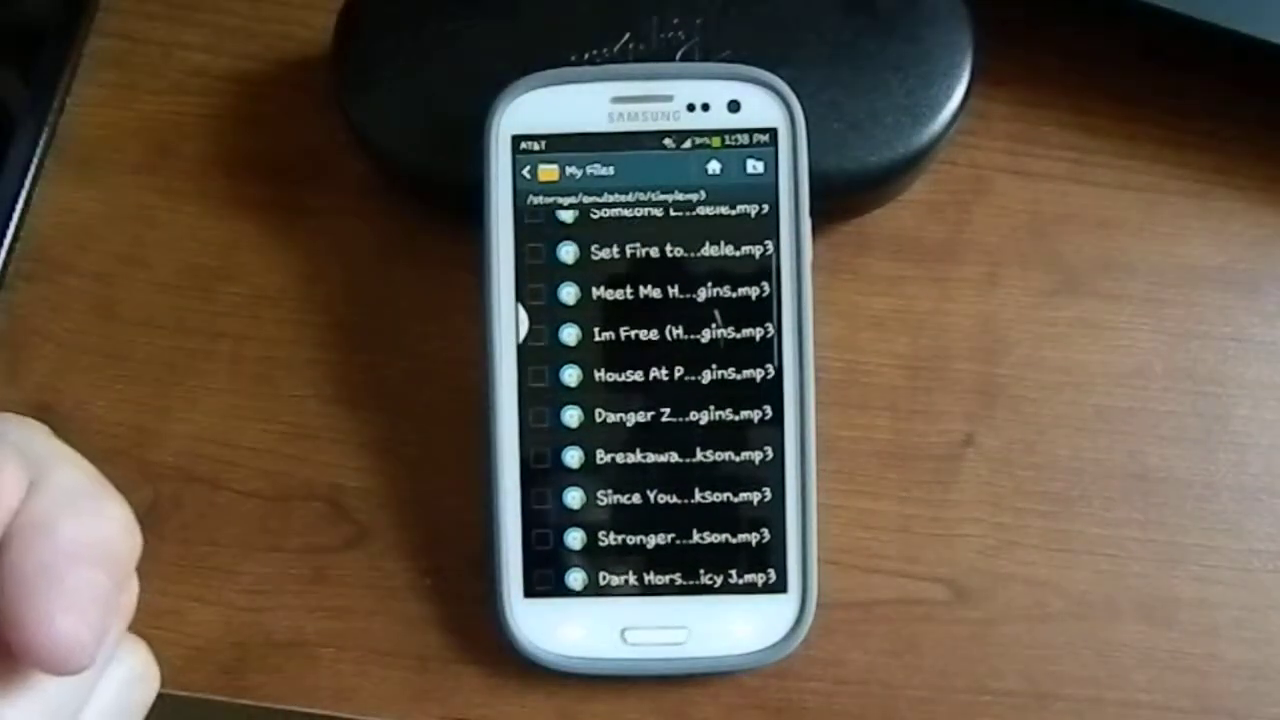
pyautogui.scroll(-3)
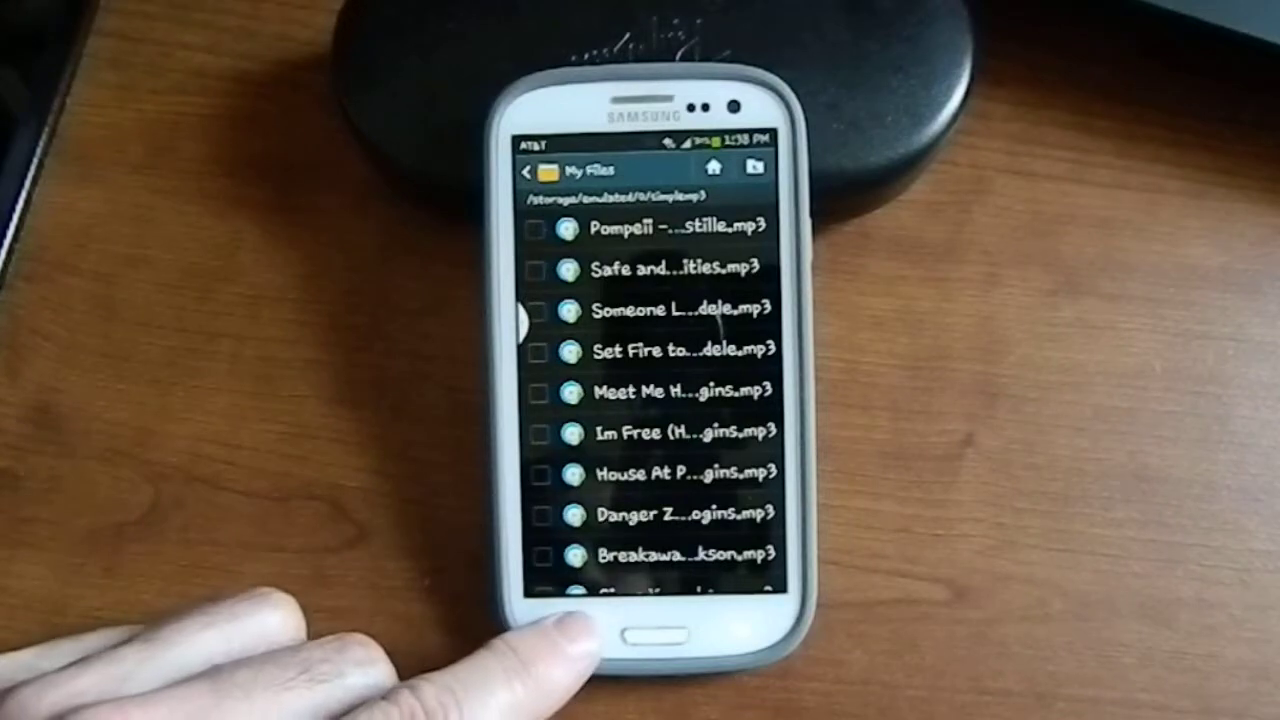
# - Select every MP3 file in the SimpleMP3 folder via the Menu key's Select all
pyautogui.click(640, 636)
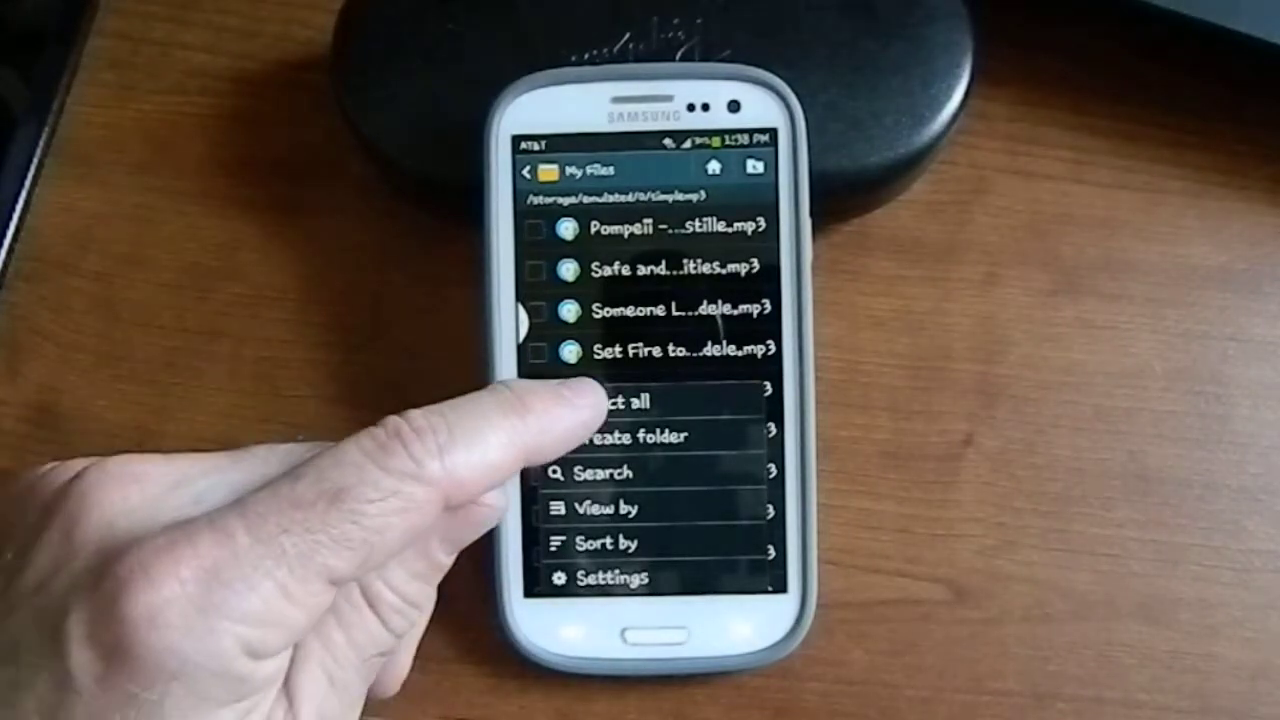
pyautogui.click(610, 400)
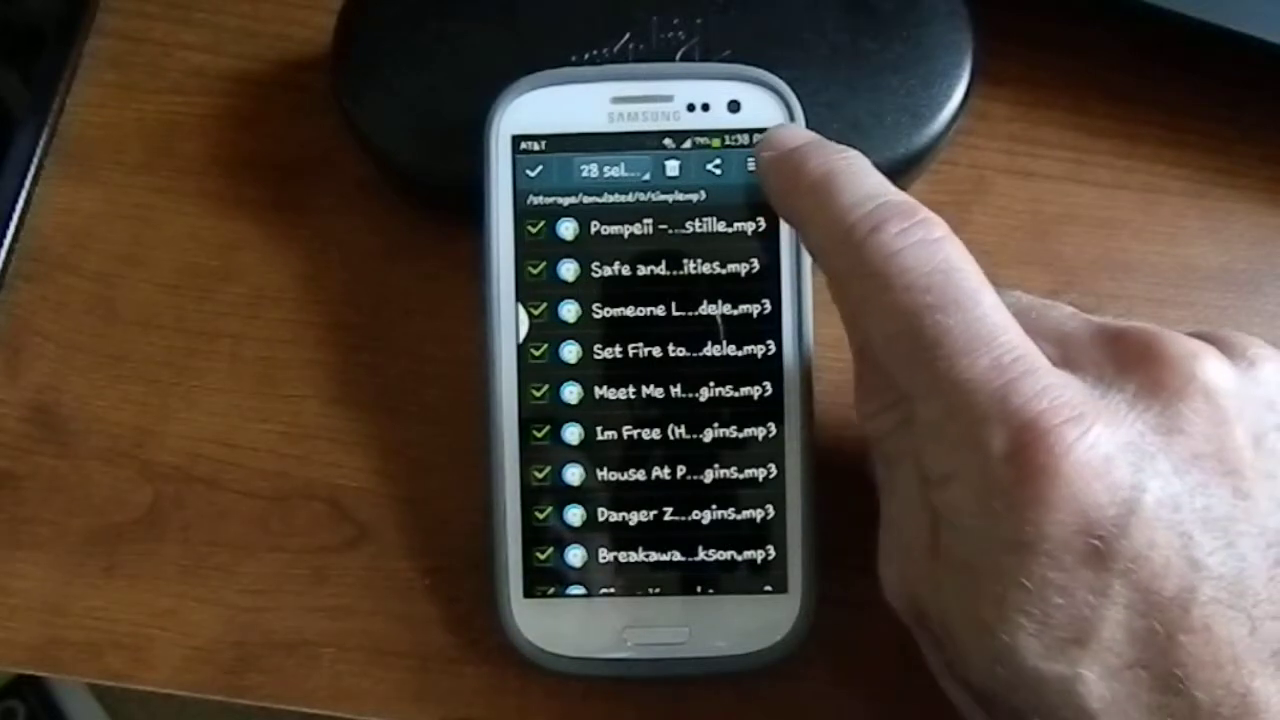
# - Start a Move of the selected MP3s, reaching the destination storage picker
pyautogui.click(752, 164)
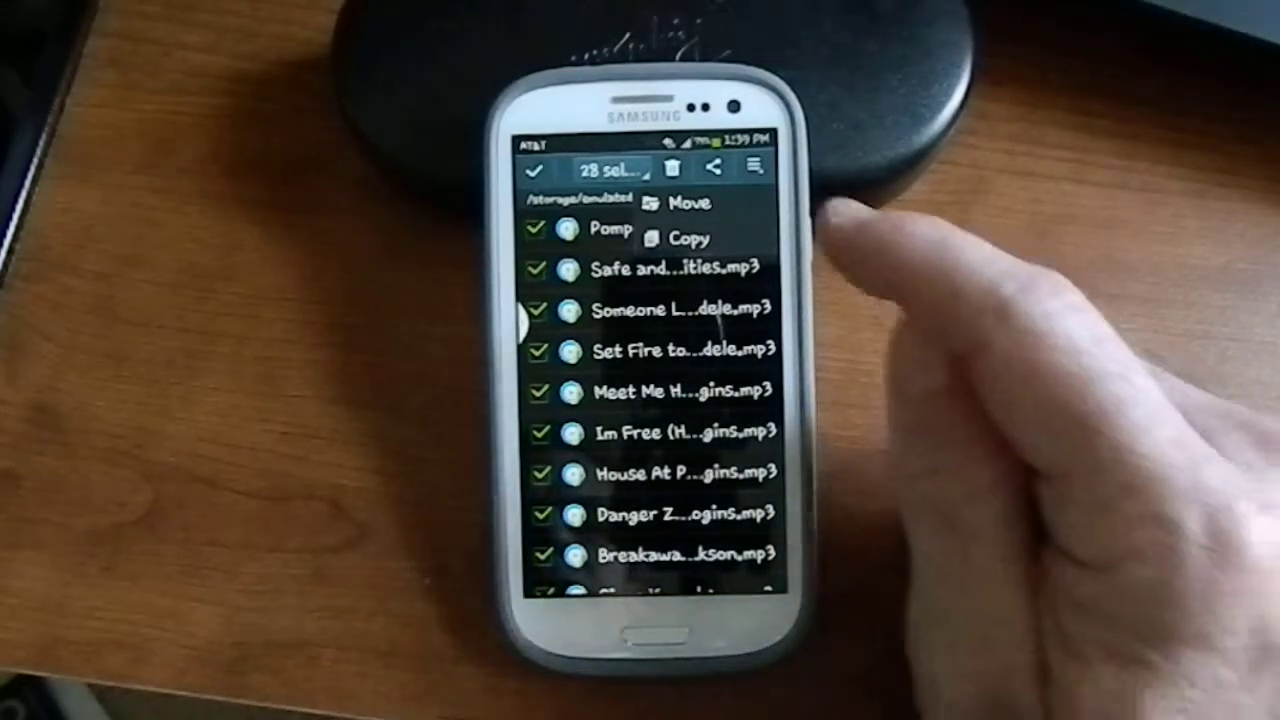
pyautogui.click(688, 204)
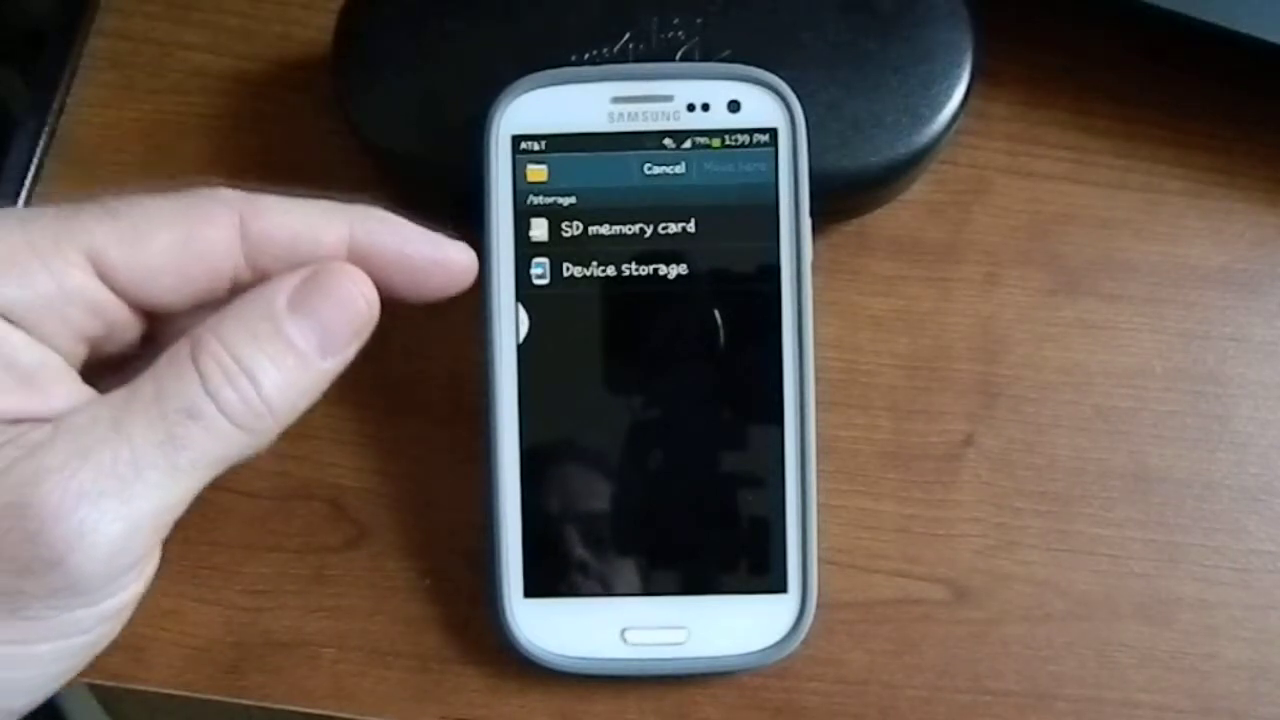
# - Navigate the destination picker to SD memory card > DCIM > 100MEDIA and review its contents
pyautogui.click(618, 228)
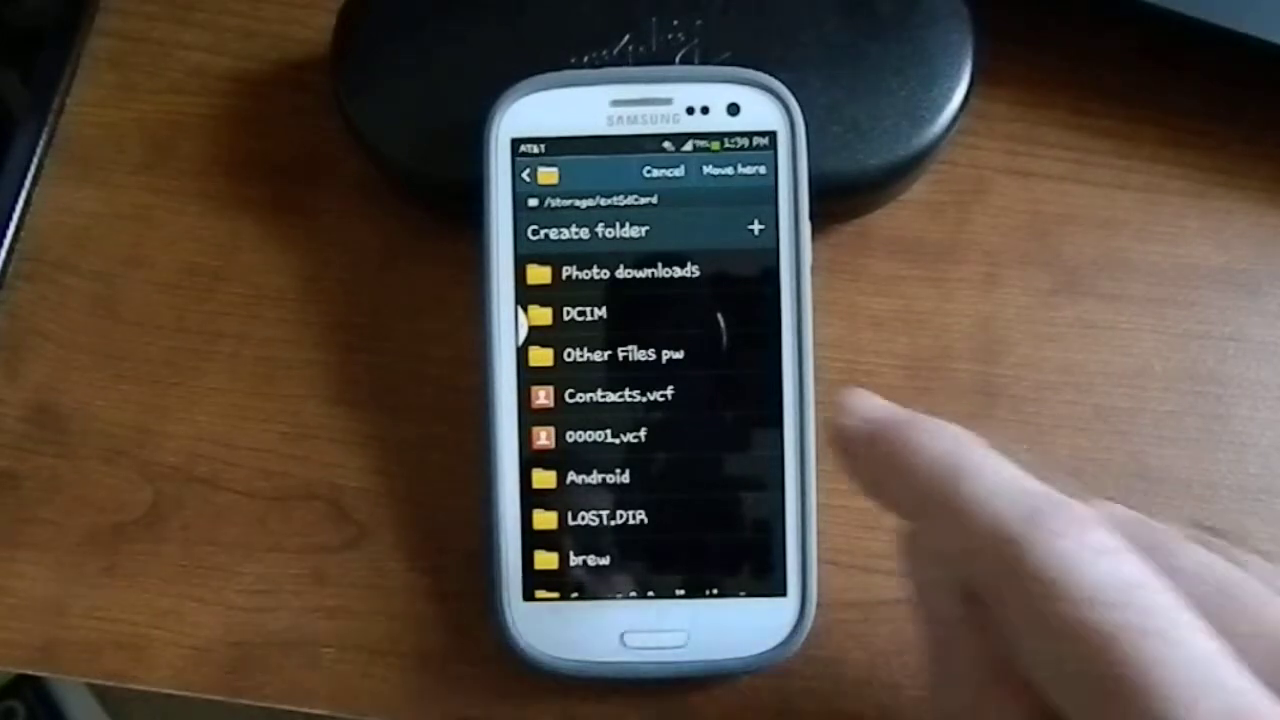
pyautogui.click(586, 314)
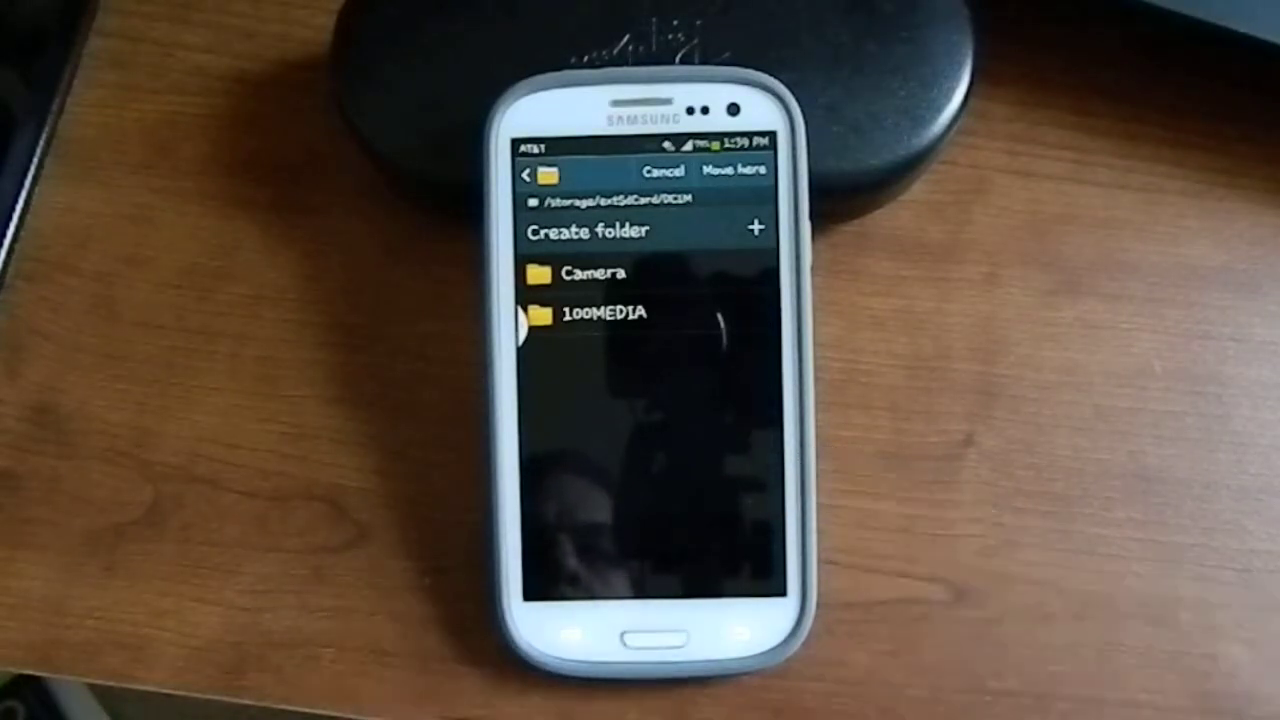
pyautogui.click(604, 312)
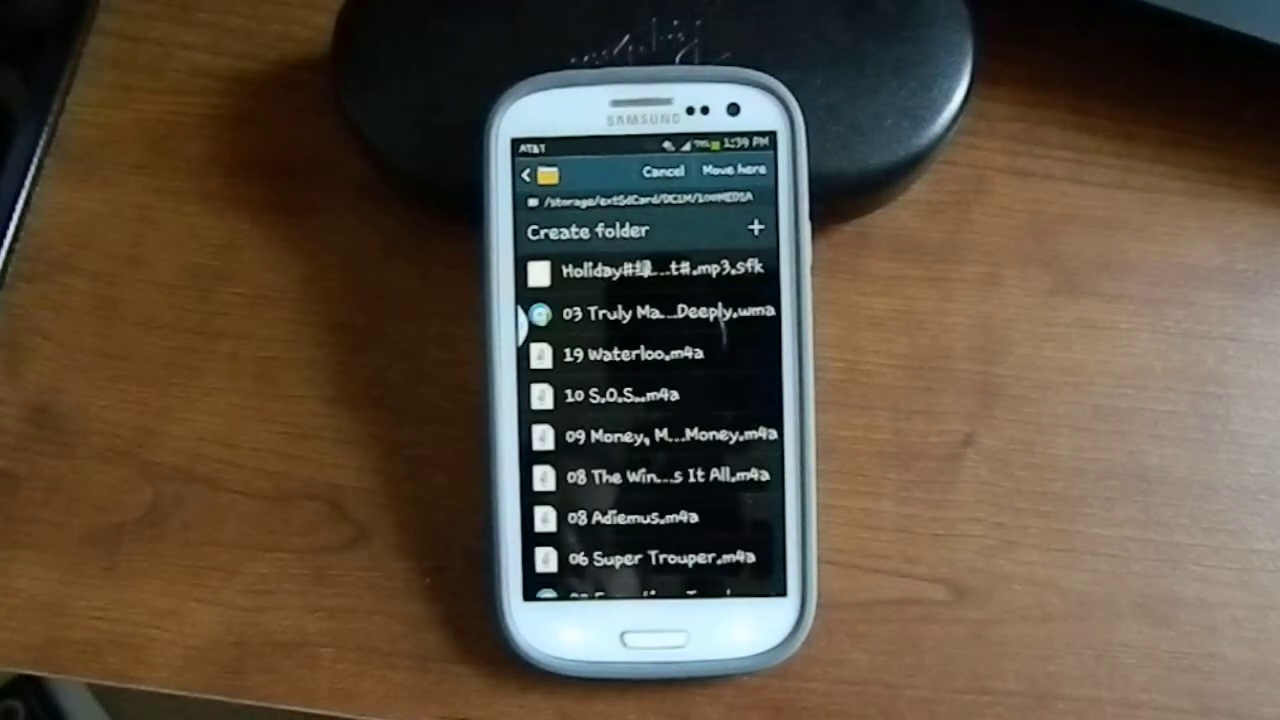
pyautogui.scroll(-3)
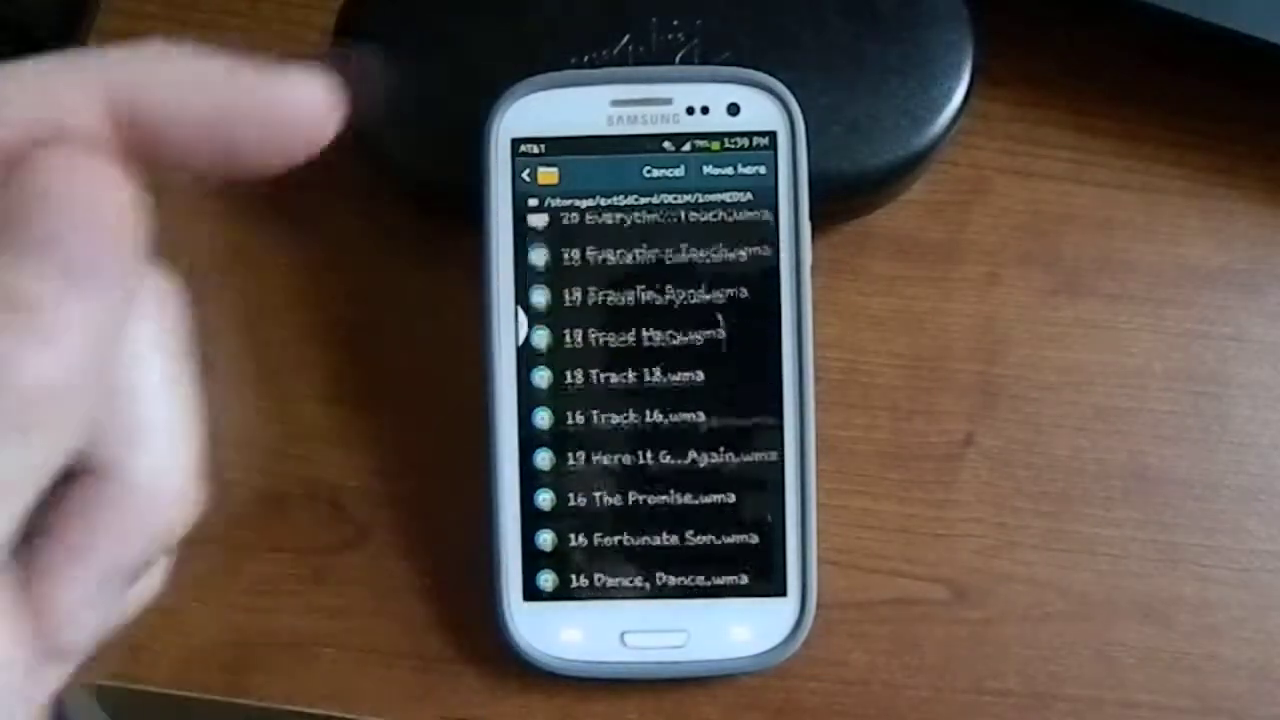
pyautogui.scroll(-3)
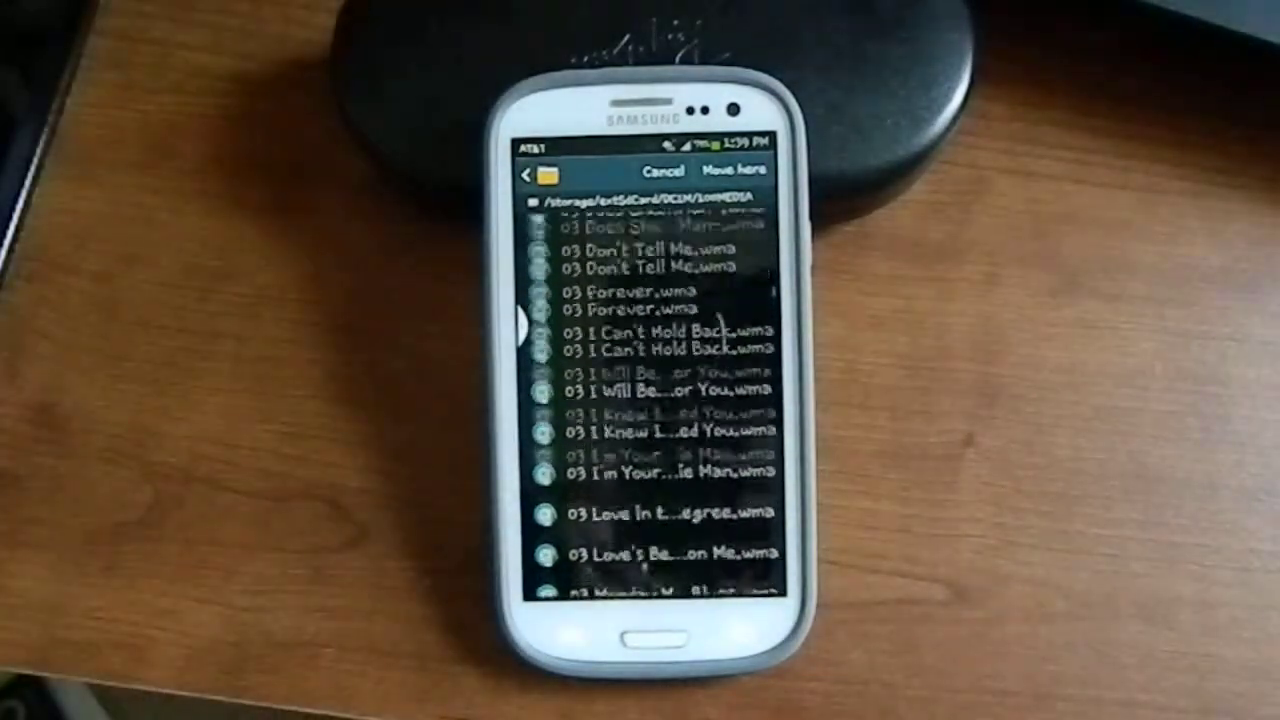